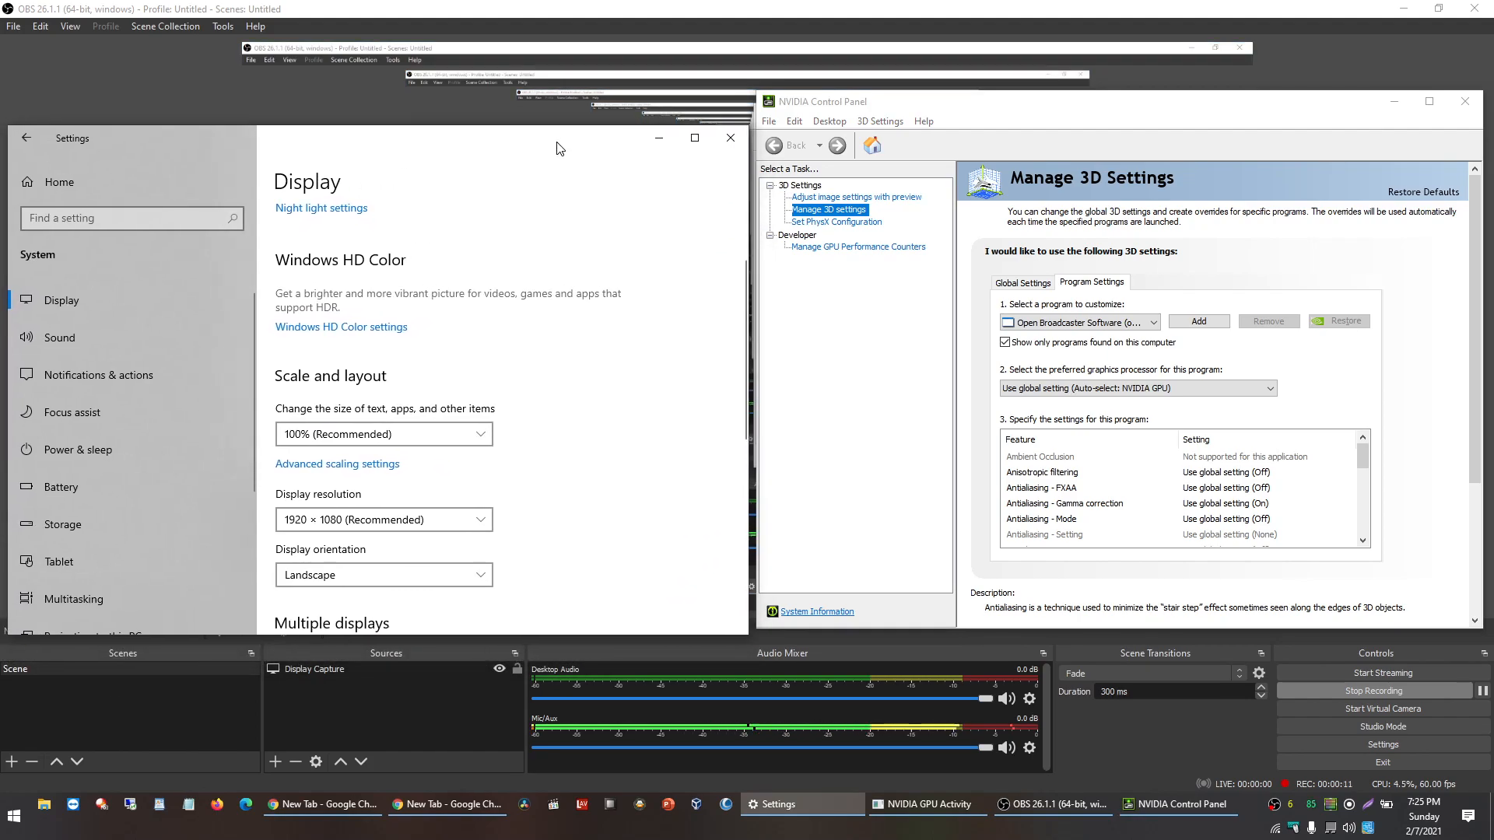
{"action": "mouse_move", "coordinate": [613, 357]}
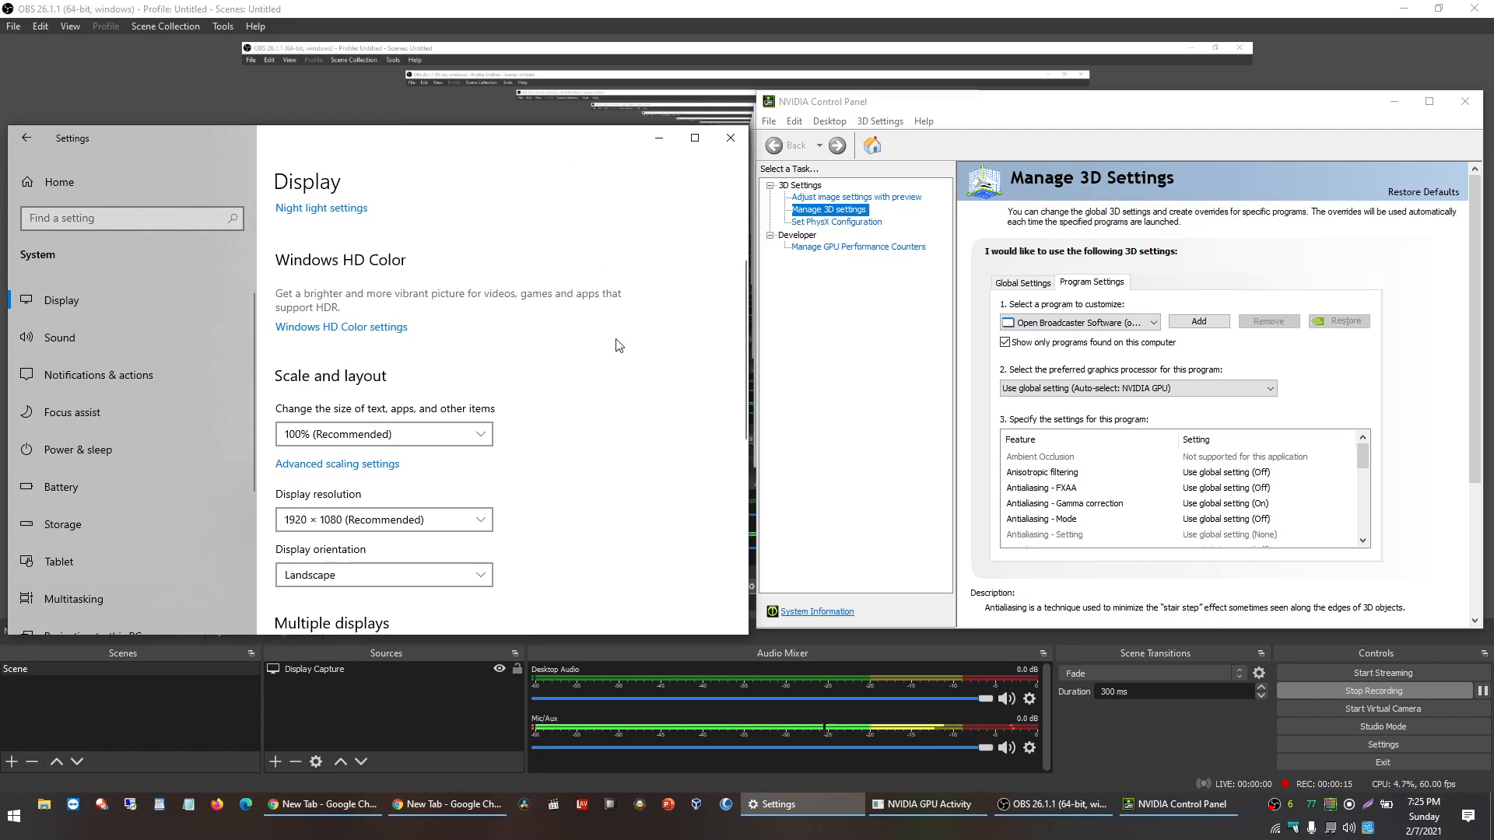
{"action": "mouse_move", "coordinate": [694, 330]}
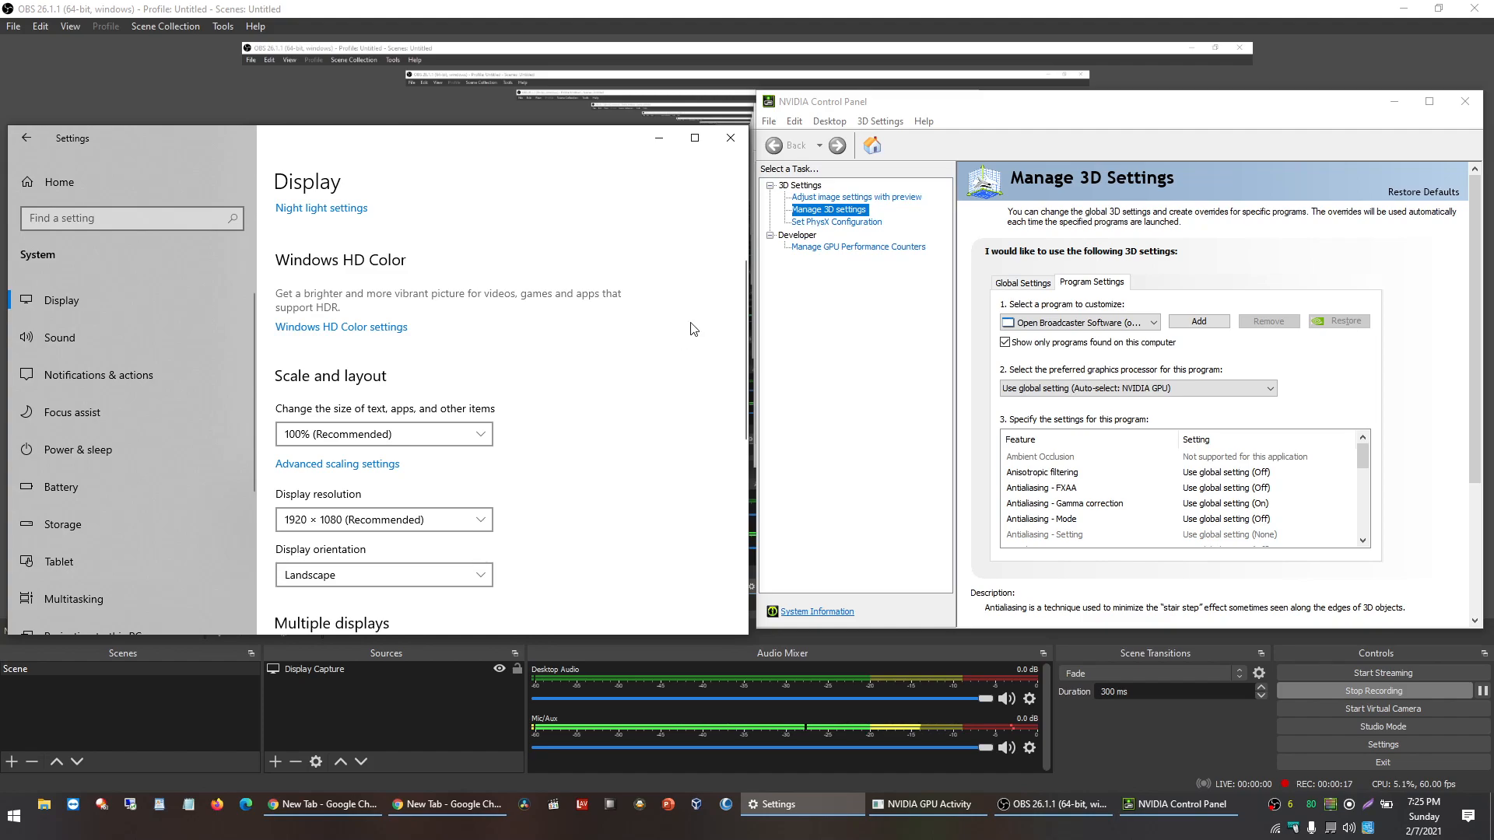
{"action": "mouse_move", "coordinate": [860, 319]}
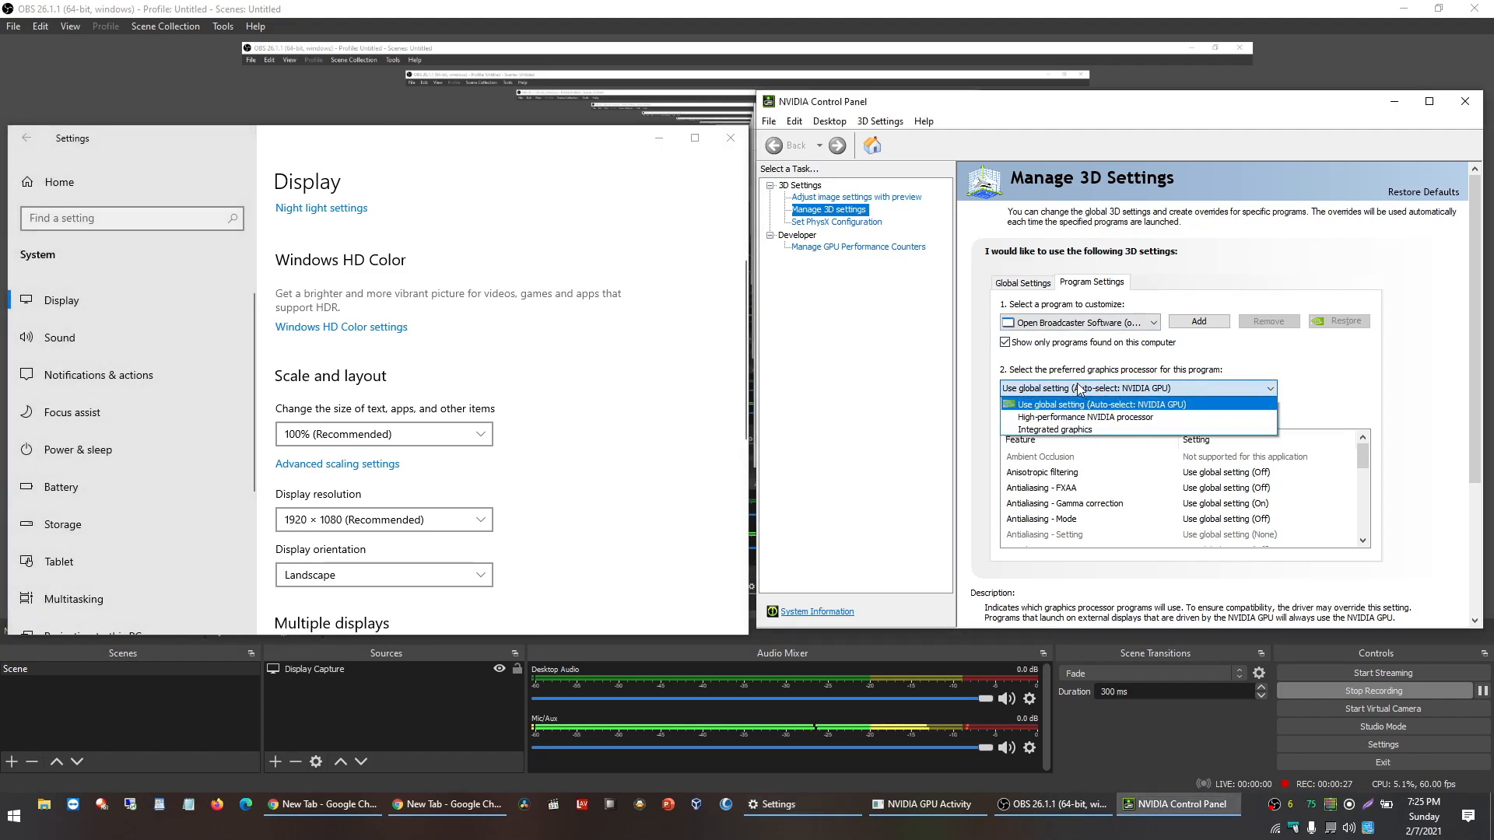
Dismiss the preferred graphics processor list for OBS, keeping 'Use global setting'.
{"action": "left_click", "coordinate": [1140, 404]}
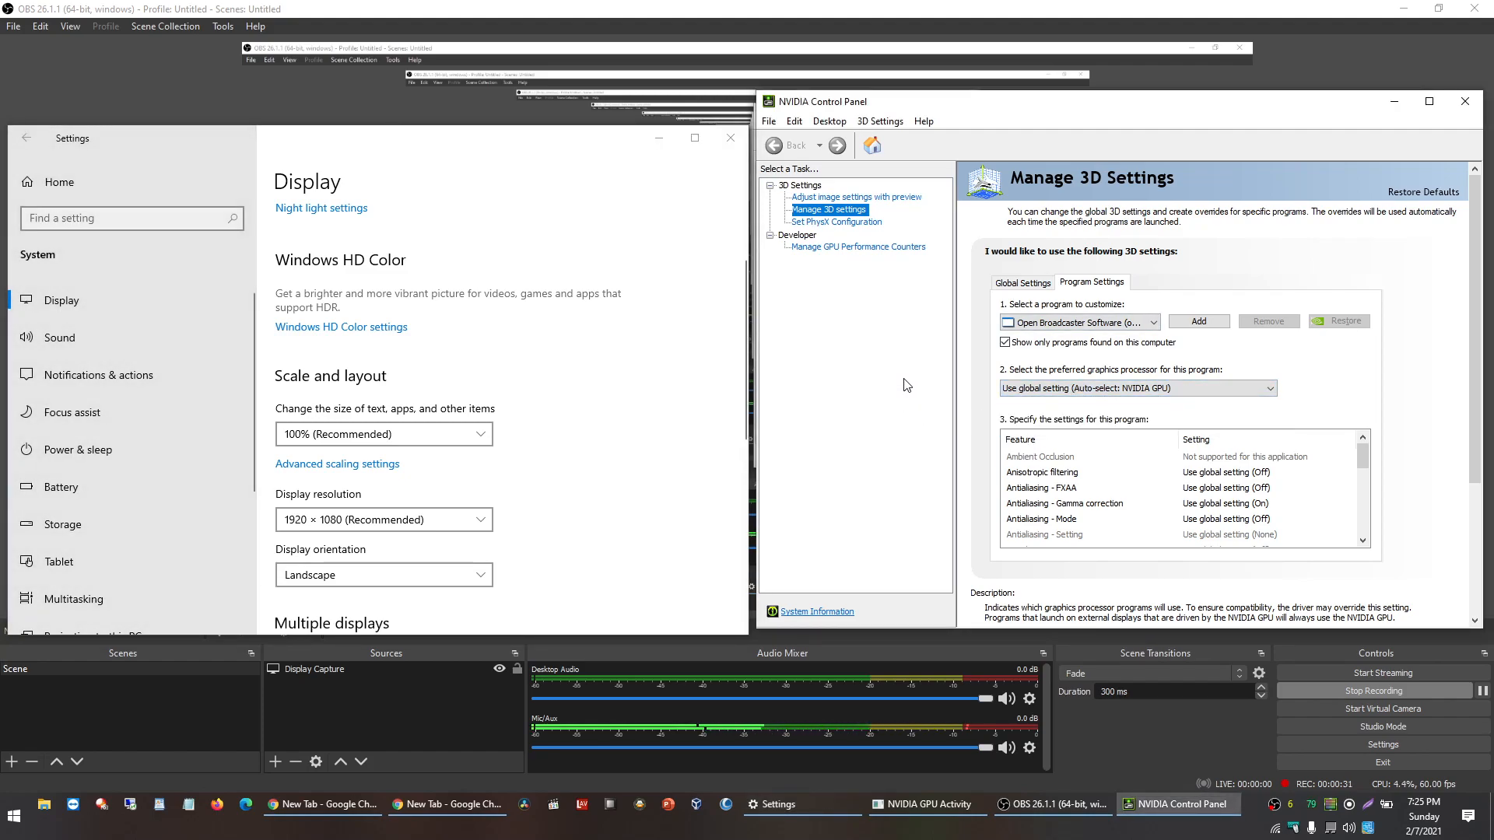
{"action": "mouse_move", "coordinate": [915, 367]}
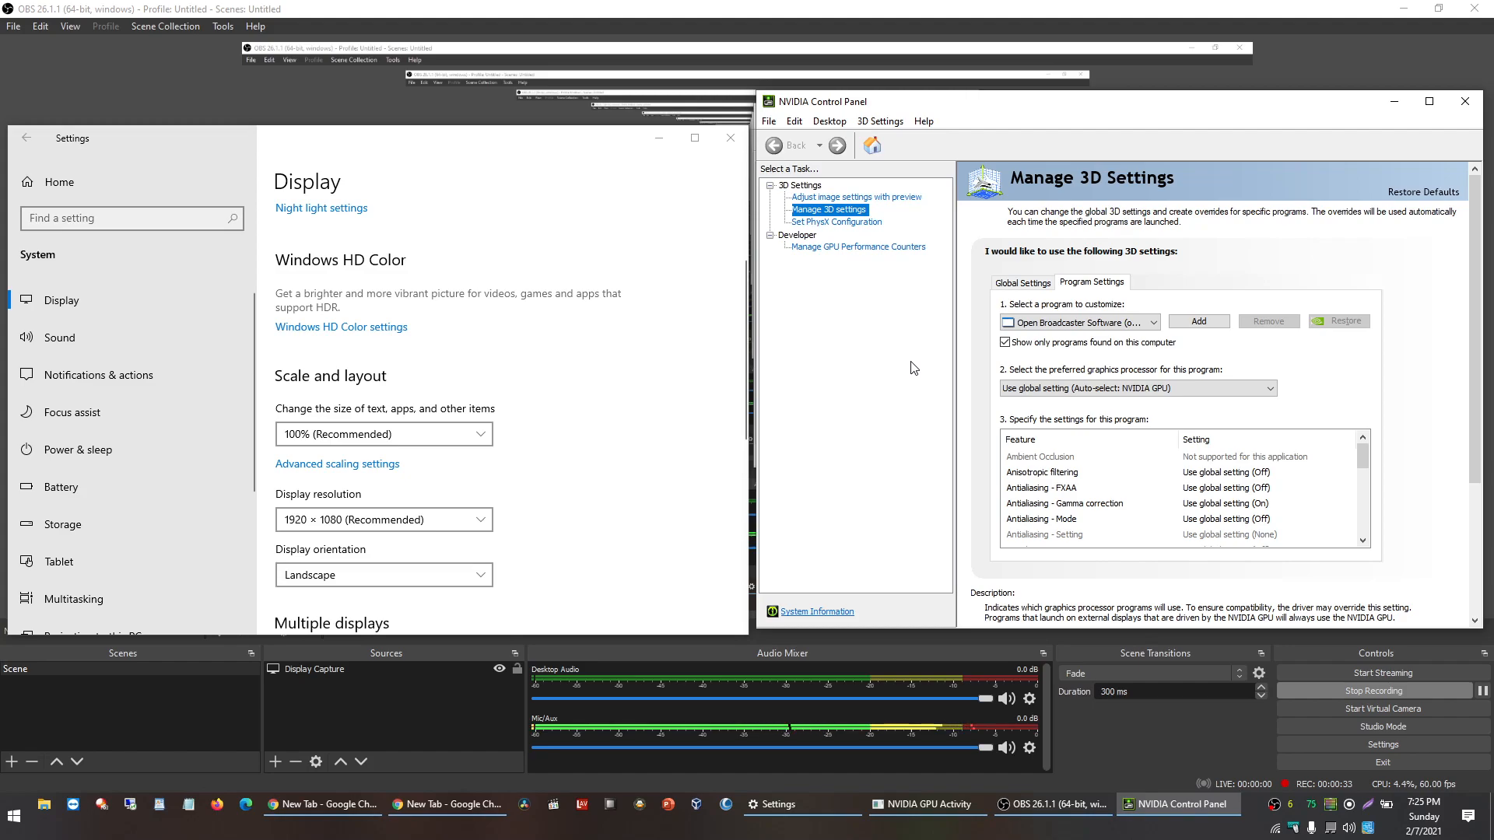
{"action": "mouse_move", "coordinate": [882, 369]}
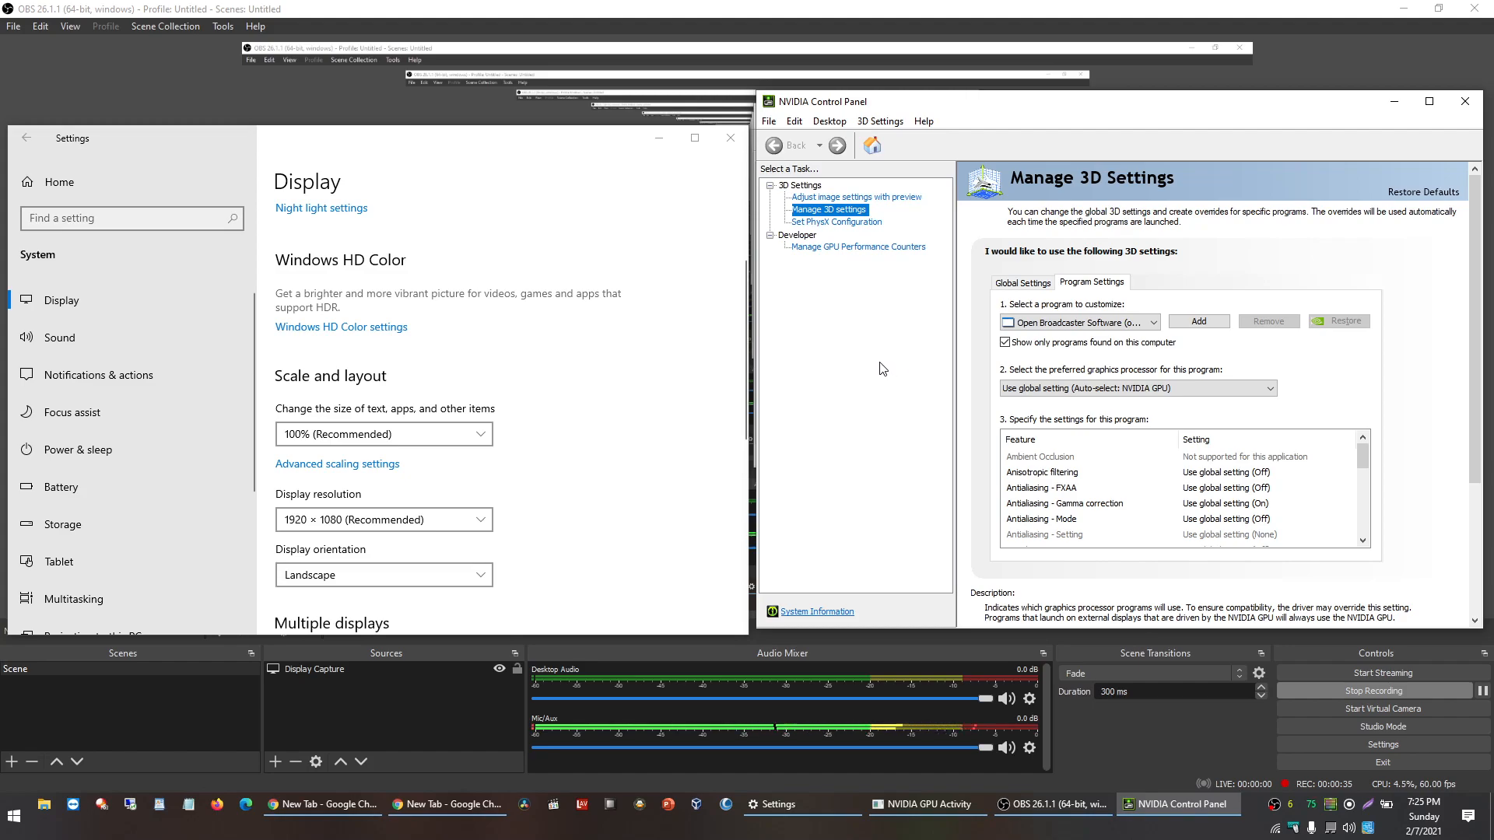
{"action": "mouse_move", "coordinate": [660, 417]}
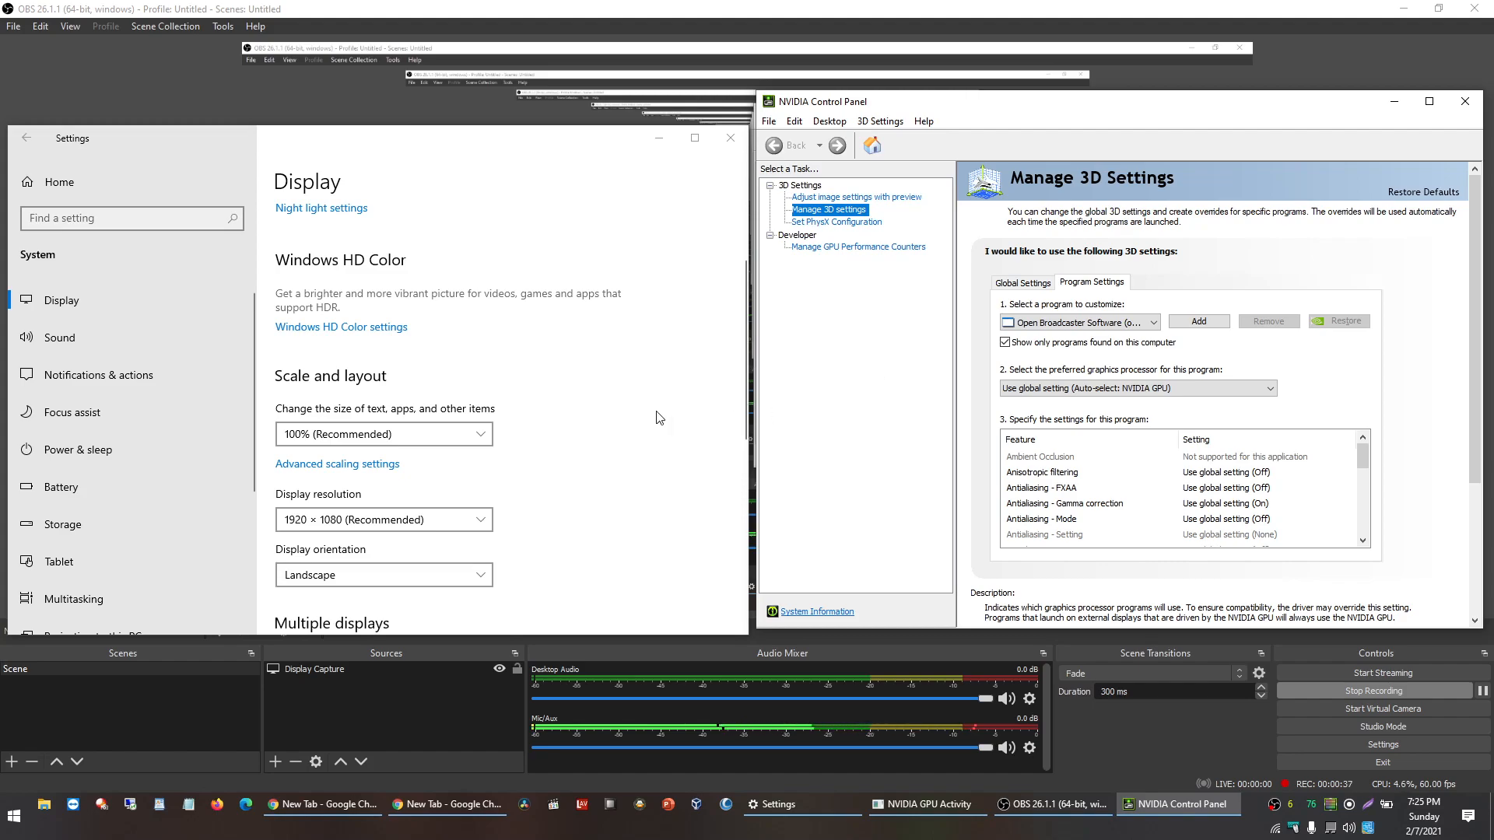
{"action": "mouse_move", "coordinate": [719, 482]}
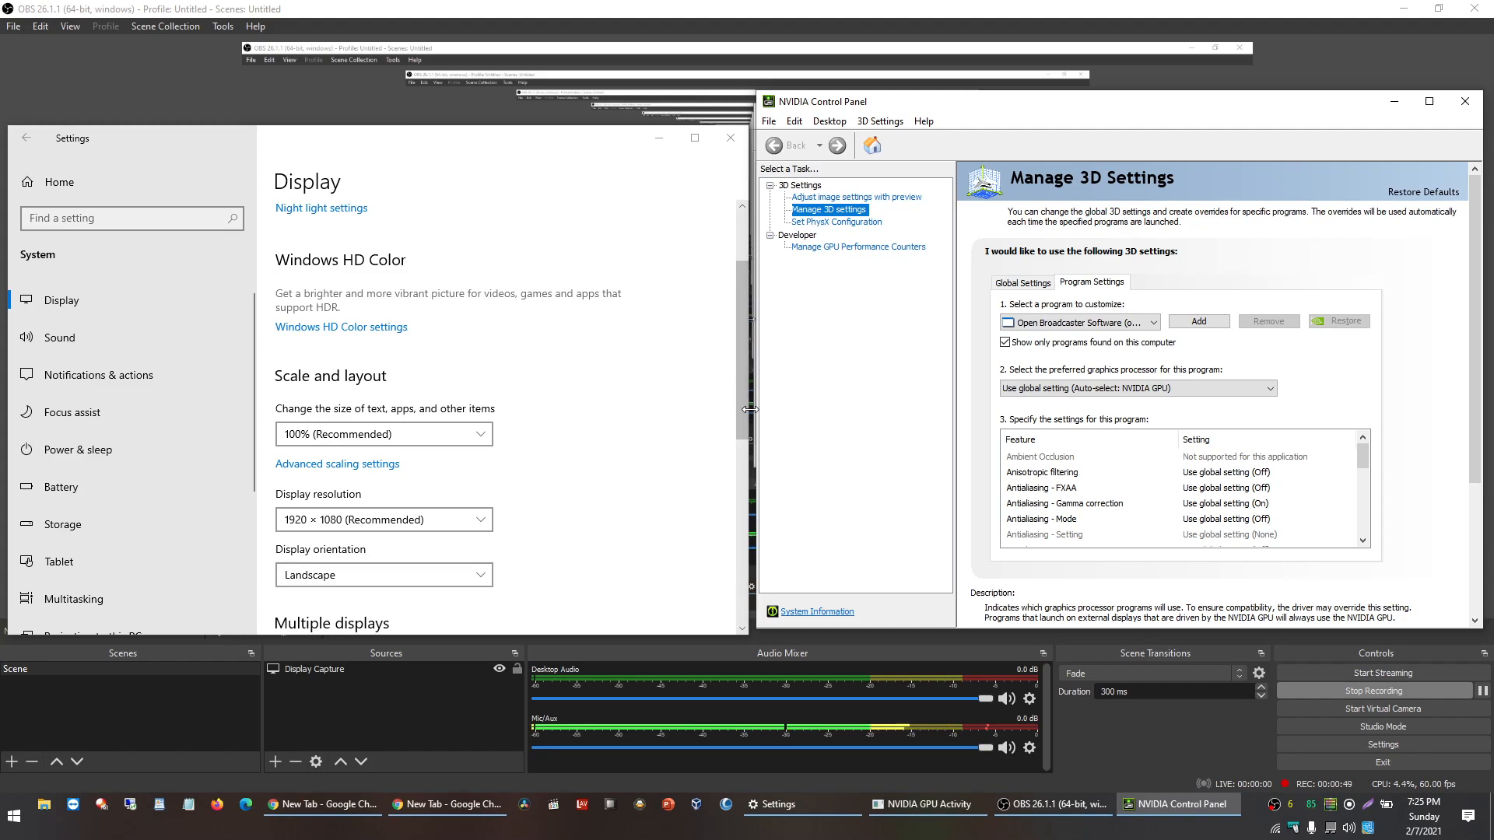
{"action": "mouse_move", "coordinate": [859, 107]}
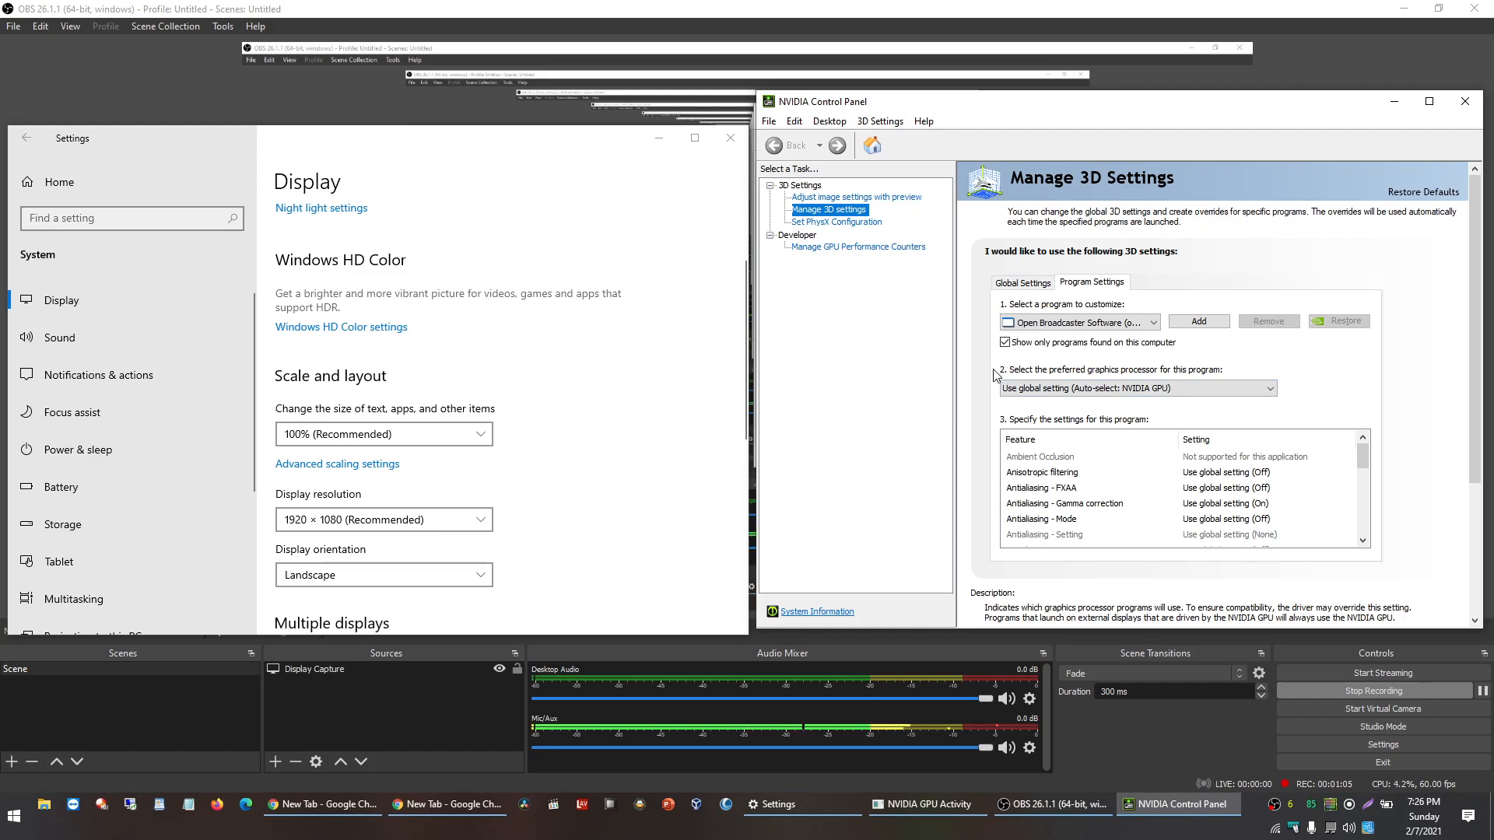
{"action": "mouse_move", "coordinate": [766, 344]}
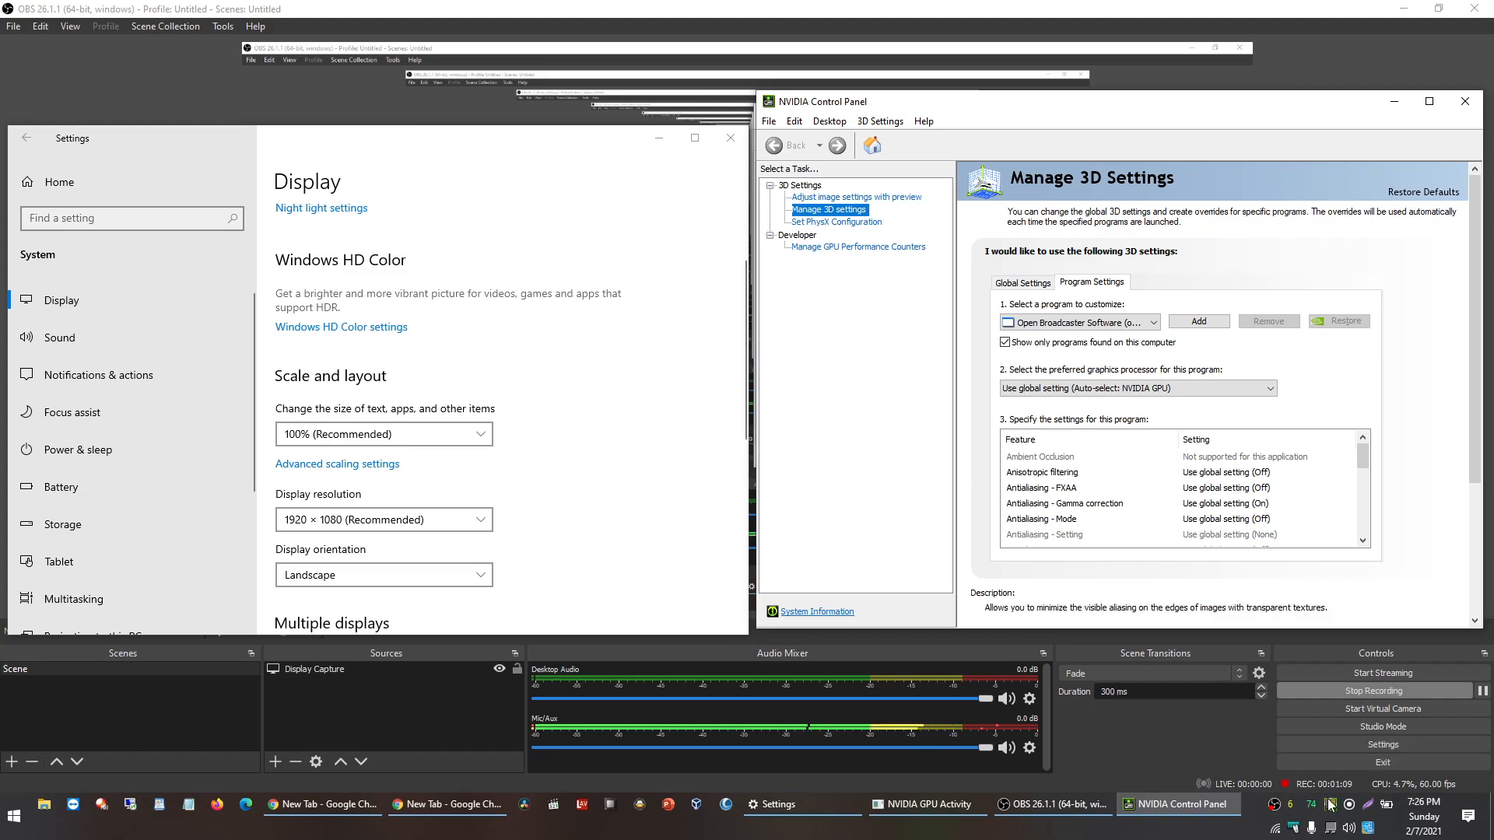
{"action": "left_click", "coordinate": [927, 804]}
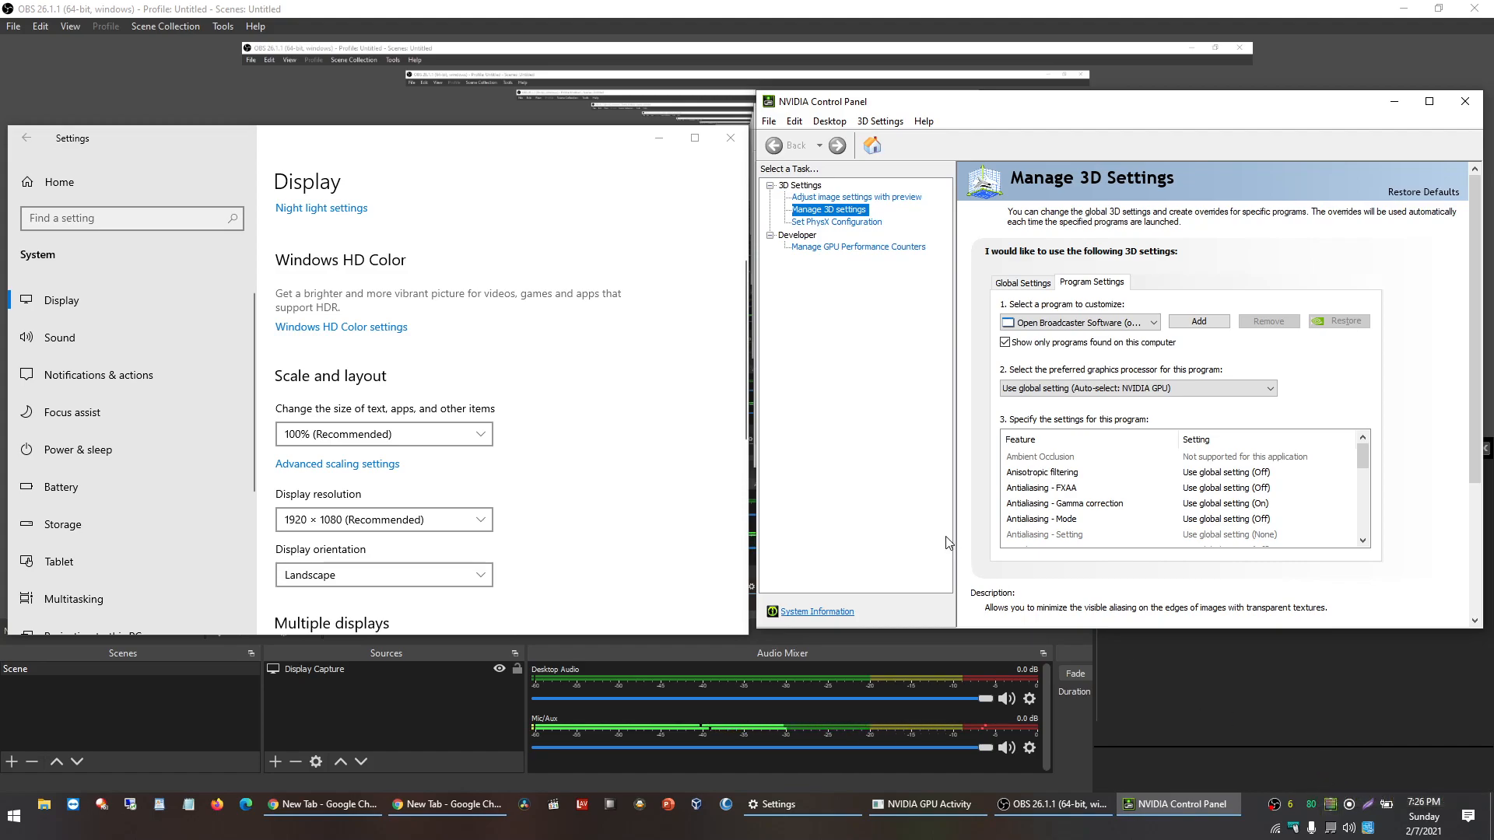
{"action": "mouse_move", "coordinate": [589, 330]}
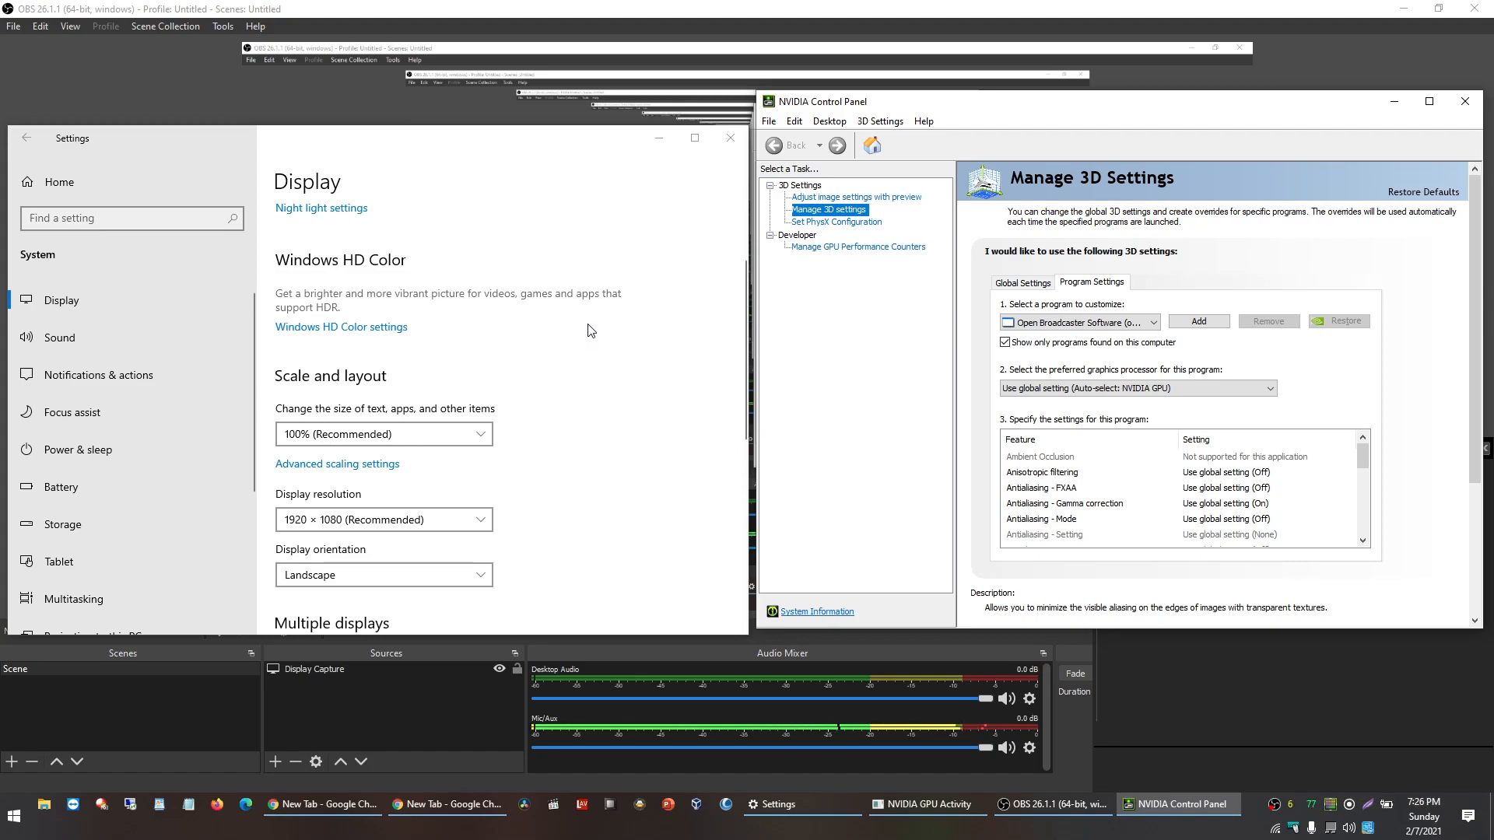
{"action": "mouse_move", "coordinate": [952, 354]}
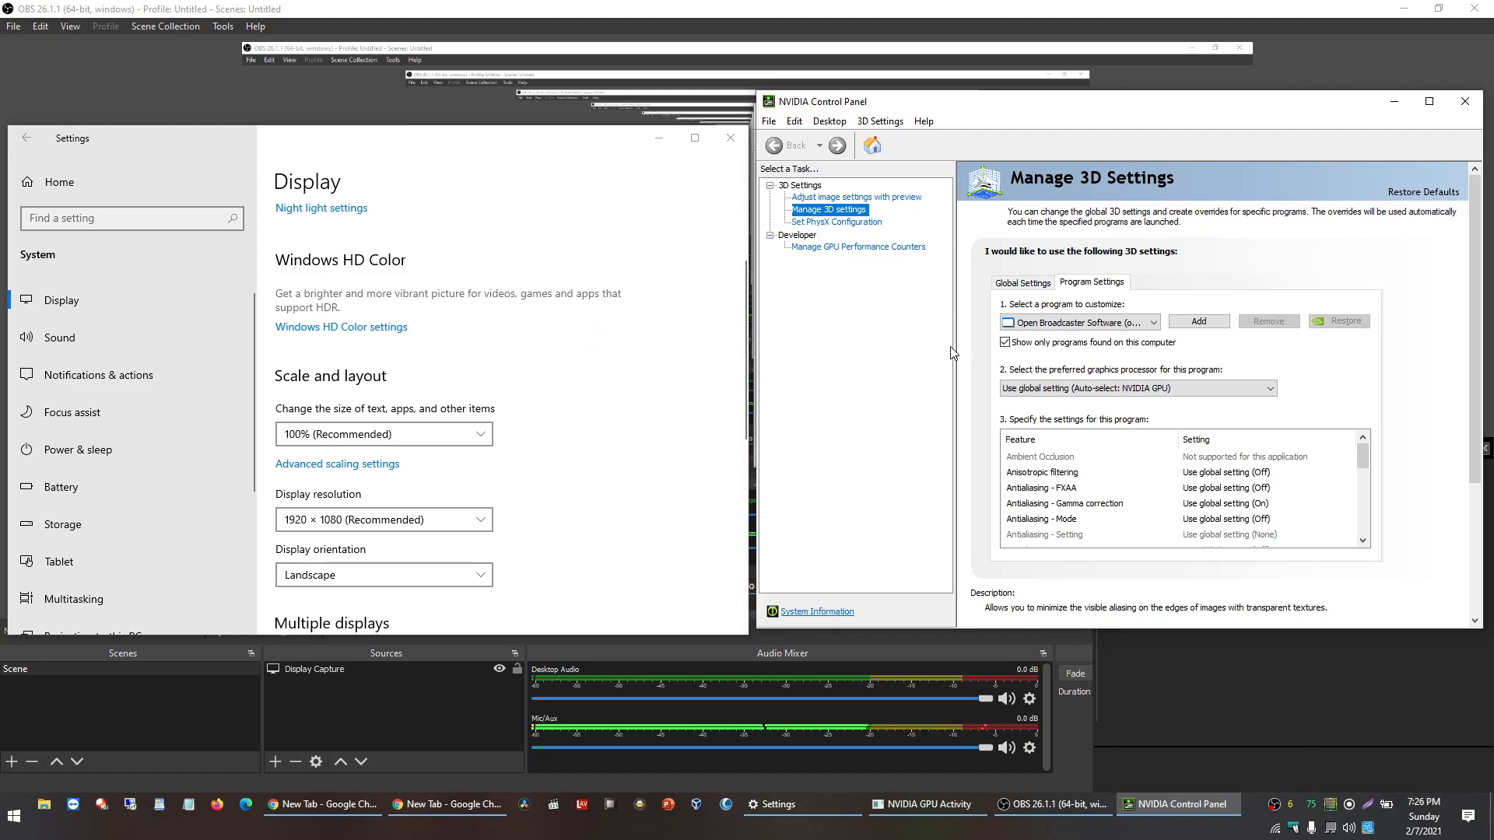
{"action": "mouse_move", "coordinate": [389, 302]}
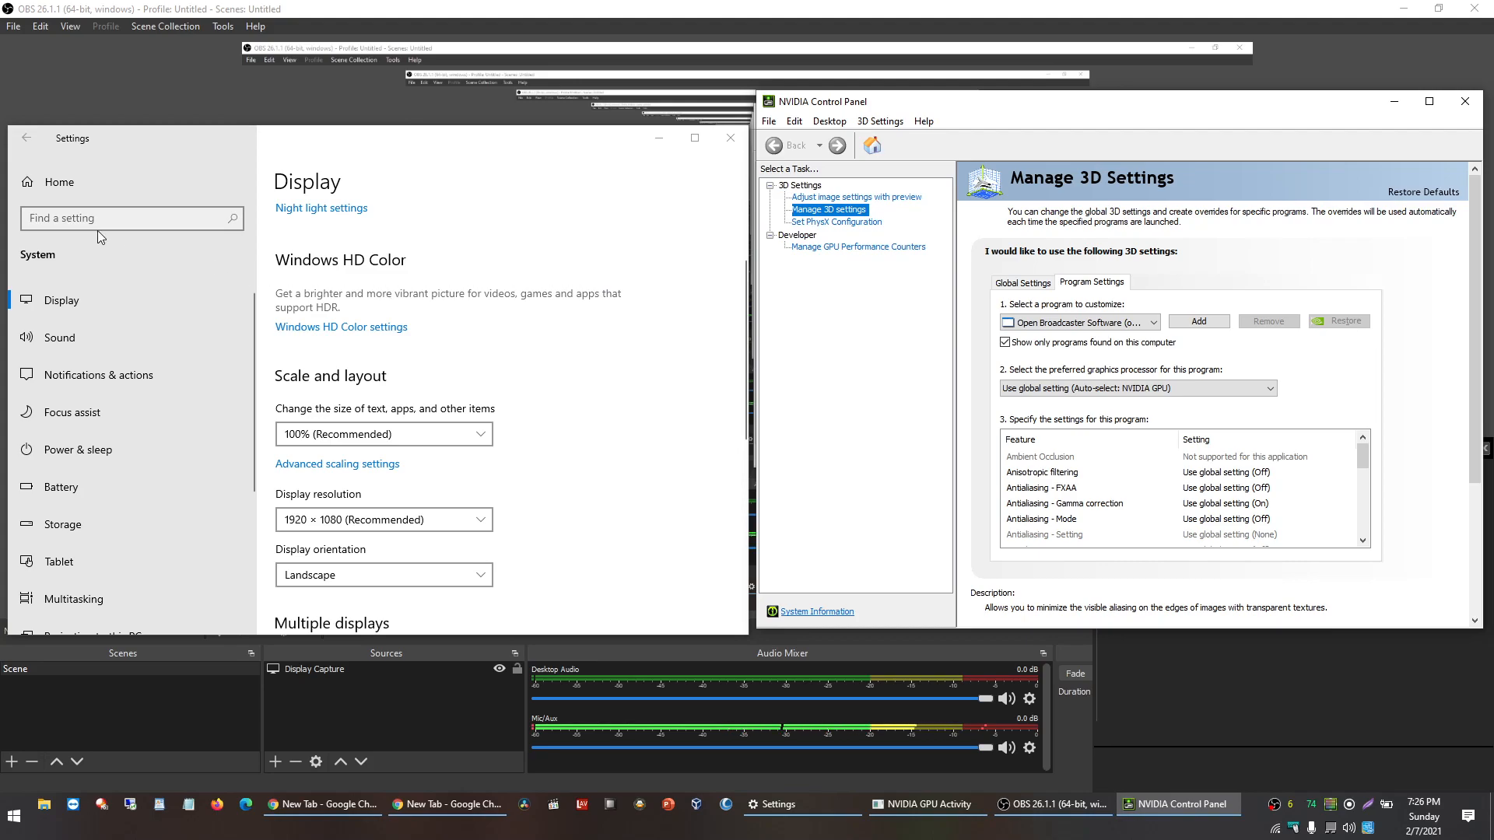
Navigate from Settings home through System > Display to the Graphics settings page.
{"action": "left_click", "coordinate": [25, 137]}
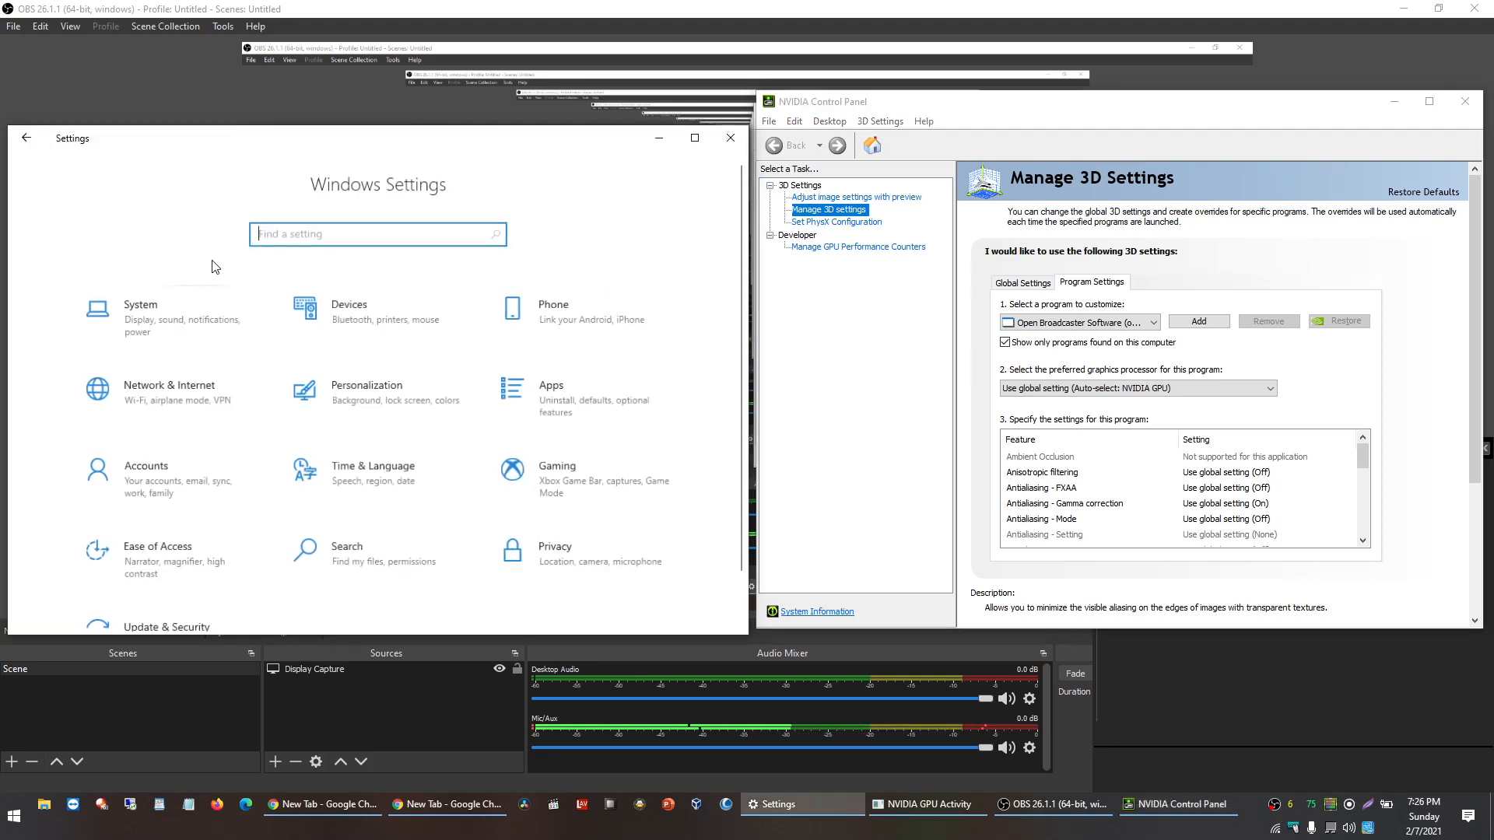
{"action": "left_click", "coordinate": [140, 311]}
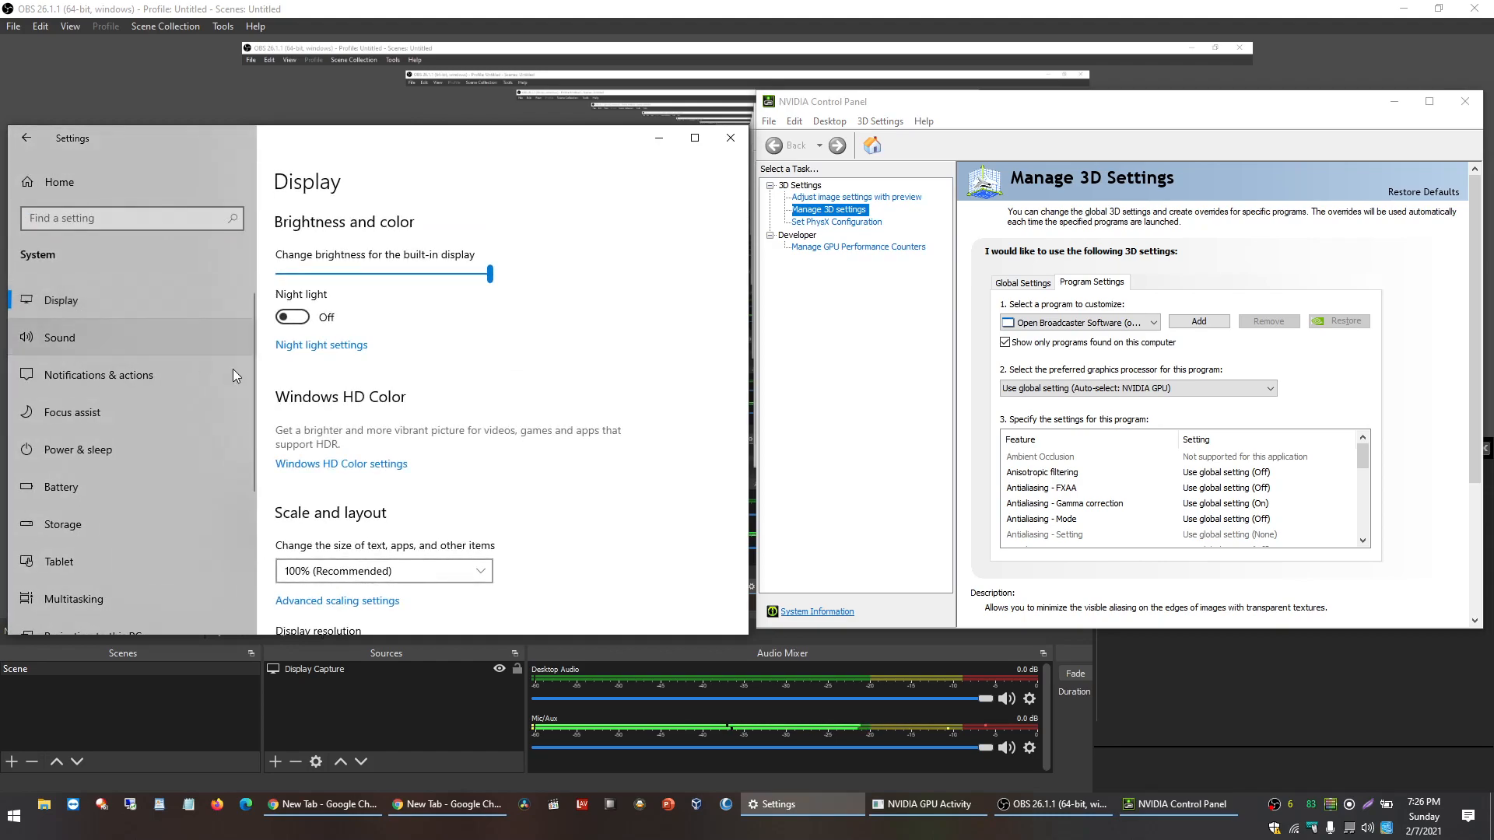
{"action": "scroll", "scroll_direction": "down", "scroll_amount": 3}
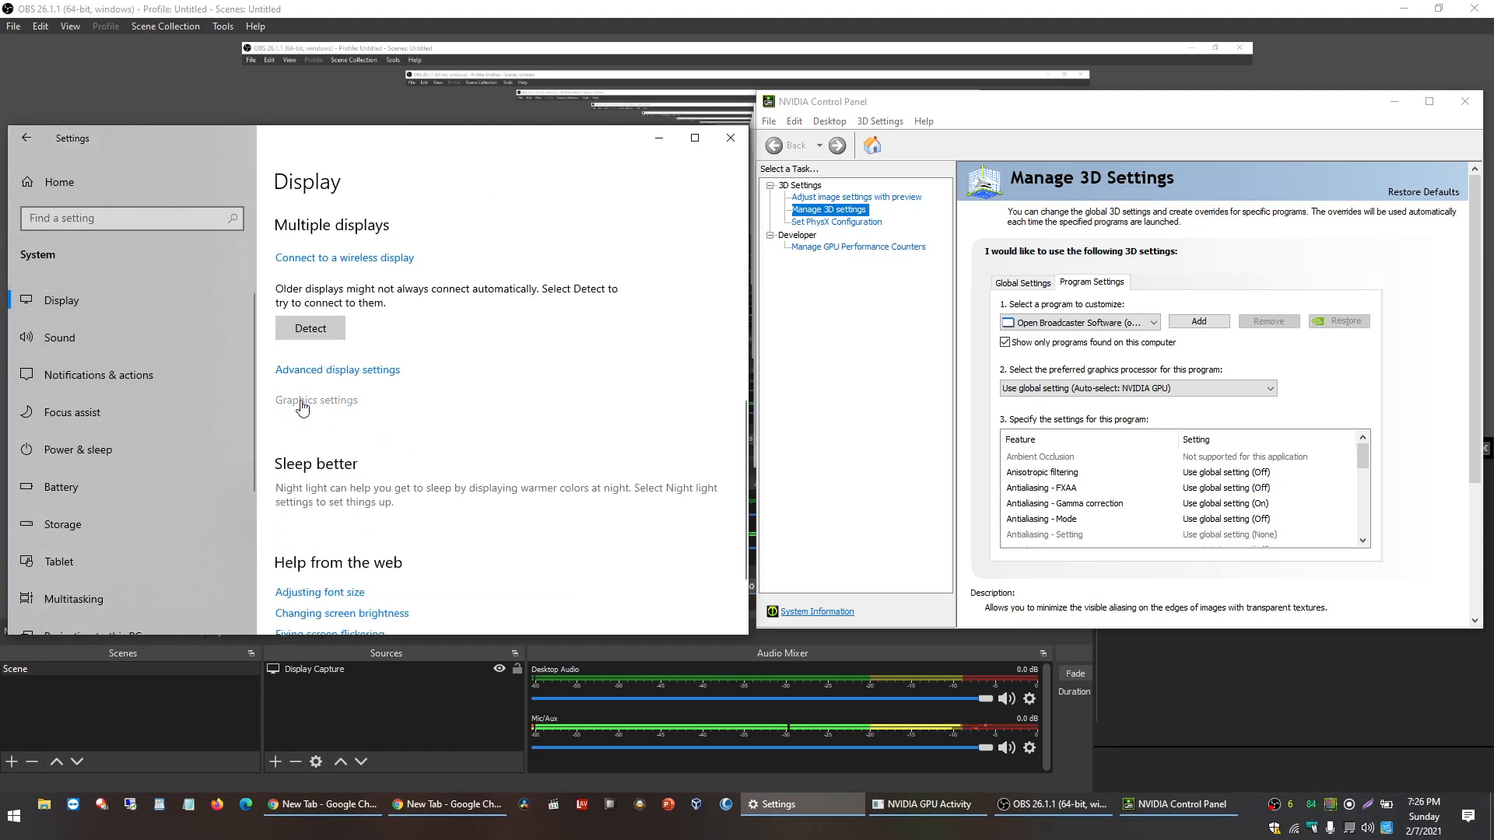
{"action": "left_click", "coordinate": [316, 400]}
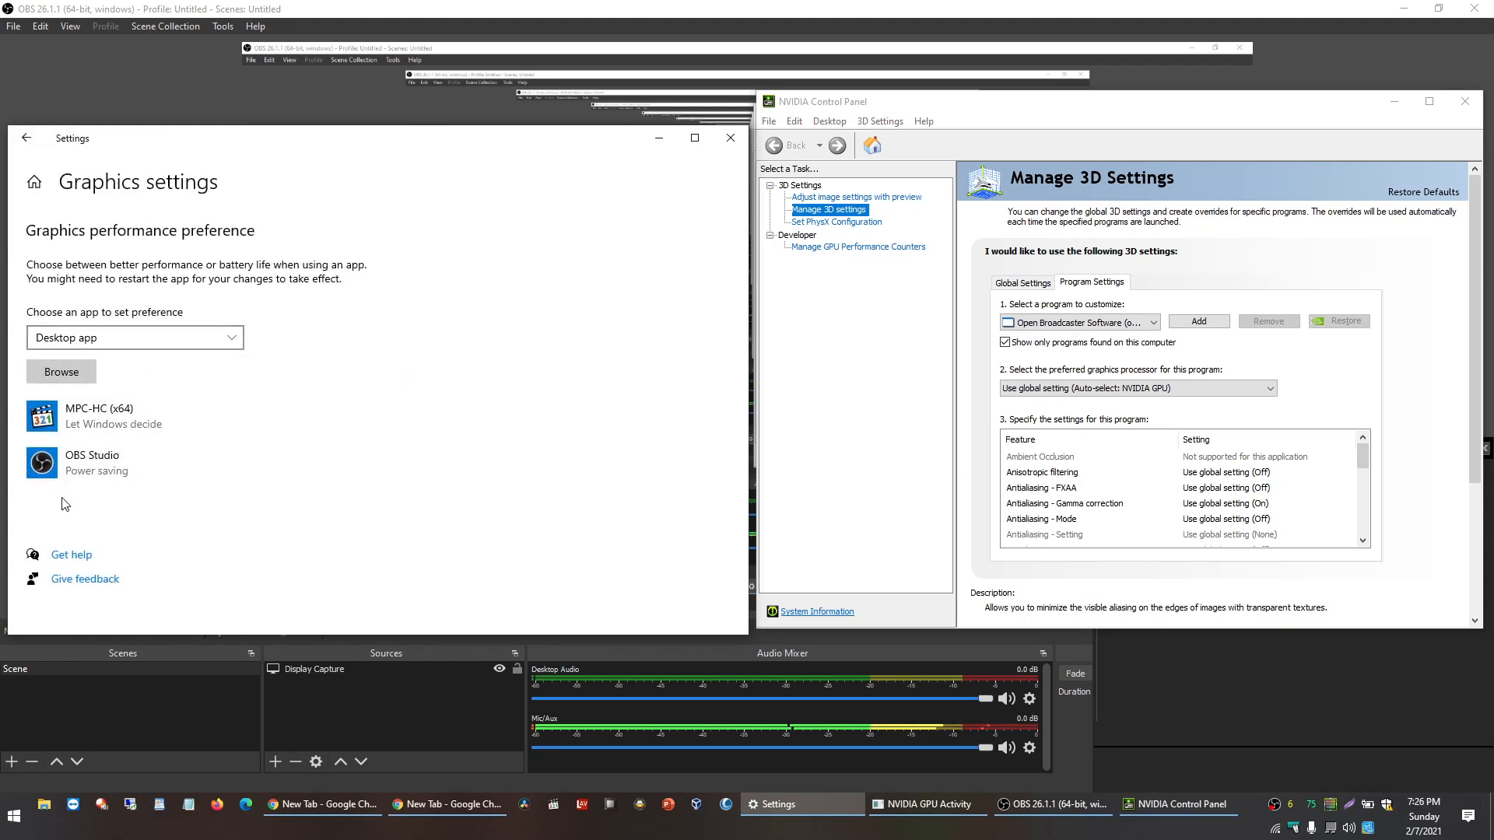
Choose Power saving (Intel HD Graphics 4600) as OBS Studio's graphics preference.
{"action": "left_click", "coordinate": [254, 527]}
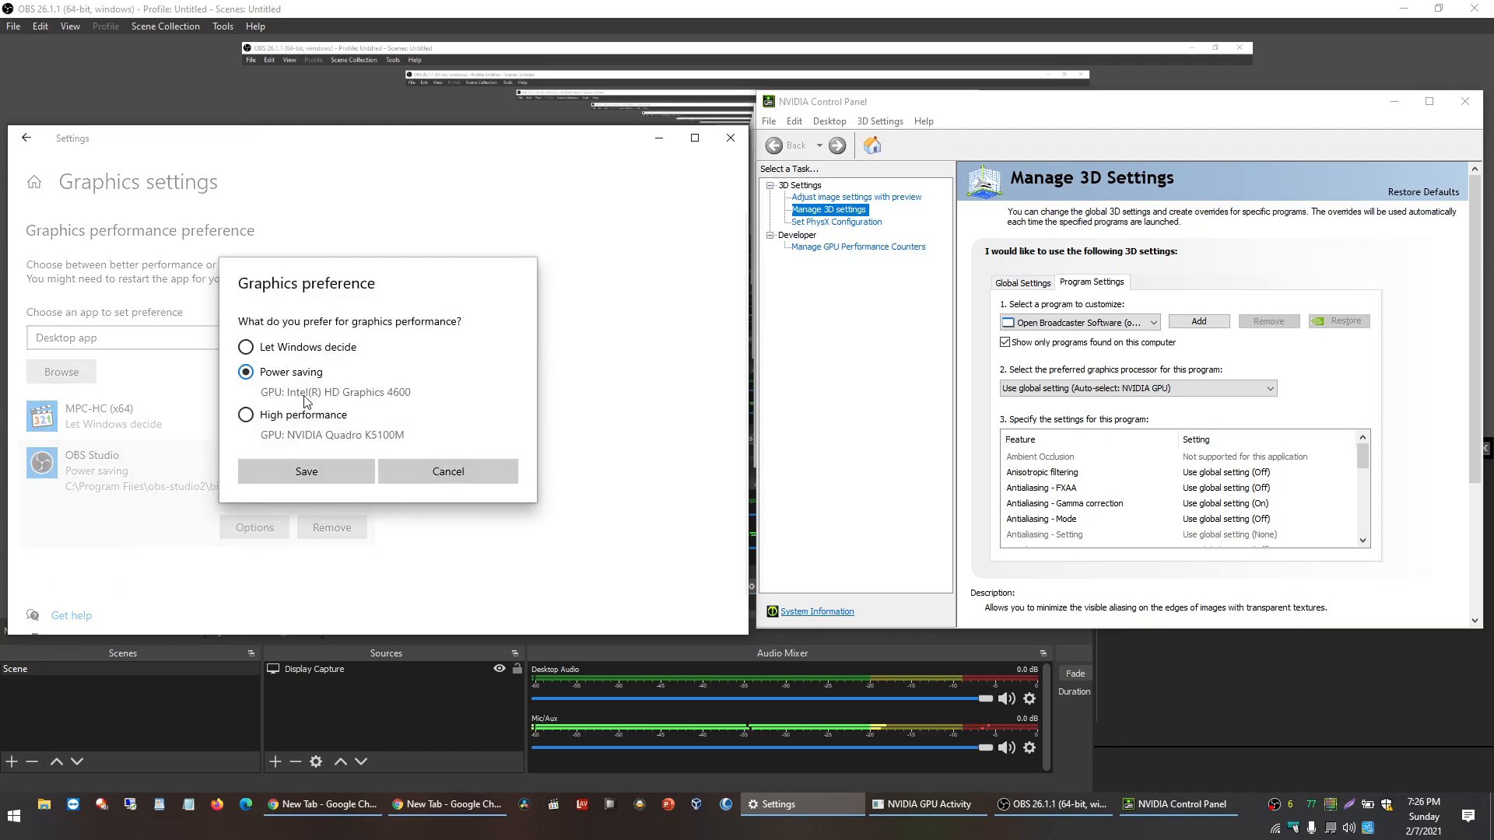
{"action": "left_click", "coordinate": [304, 470]}
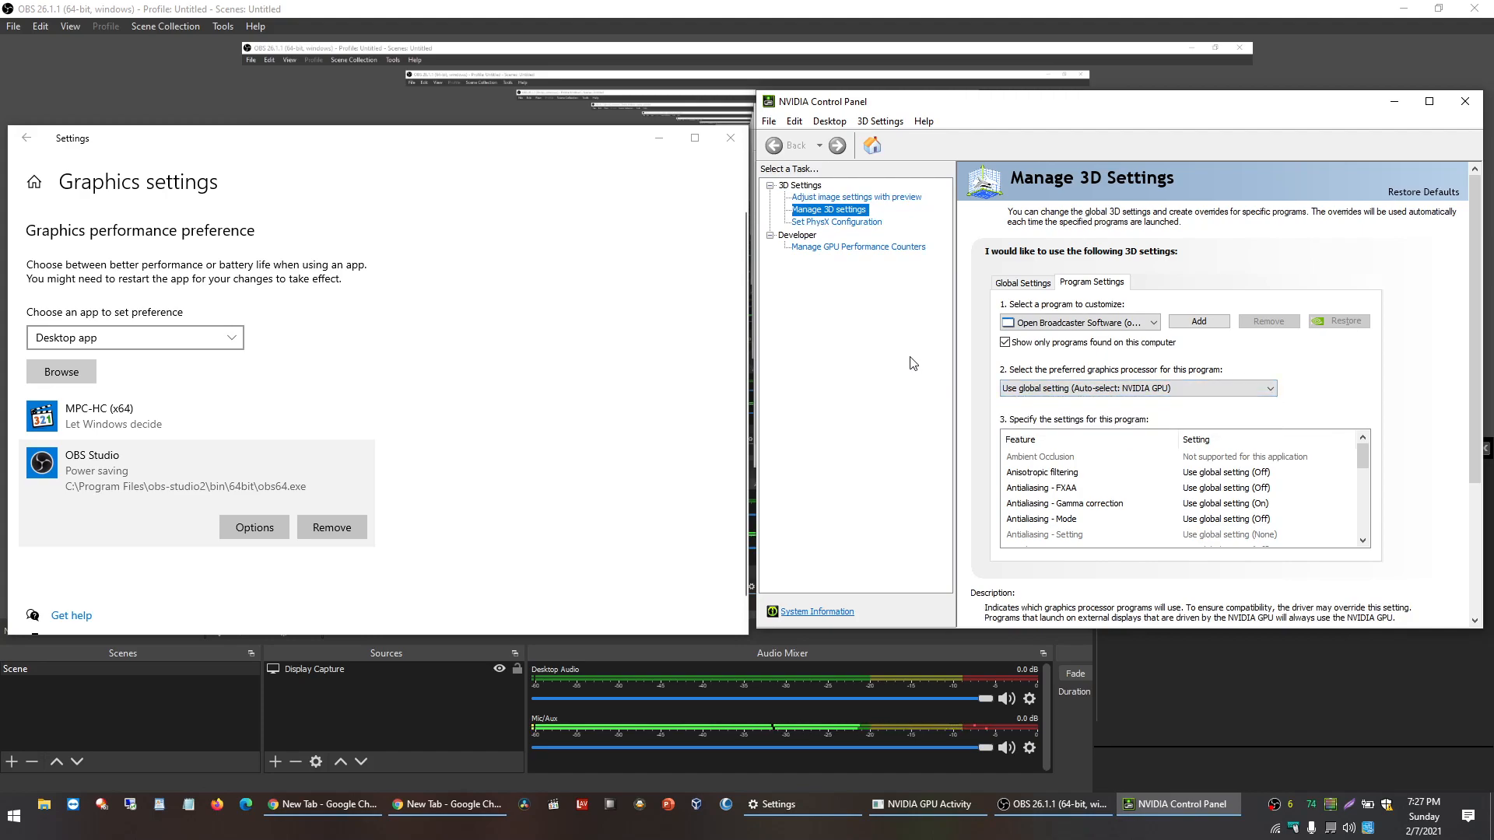
{"action": "mouse_move", "coordinate": [834, 361]}
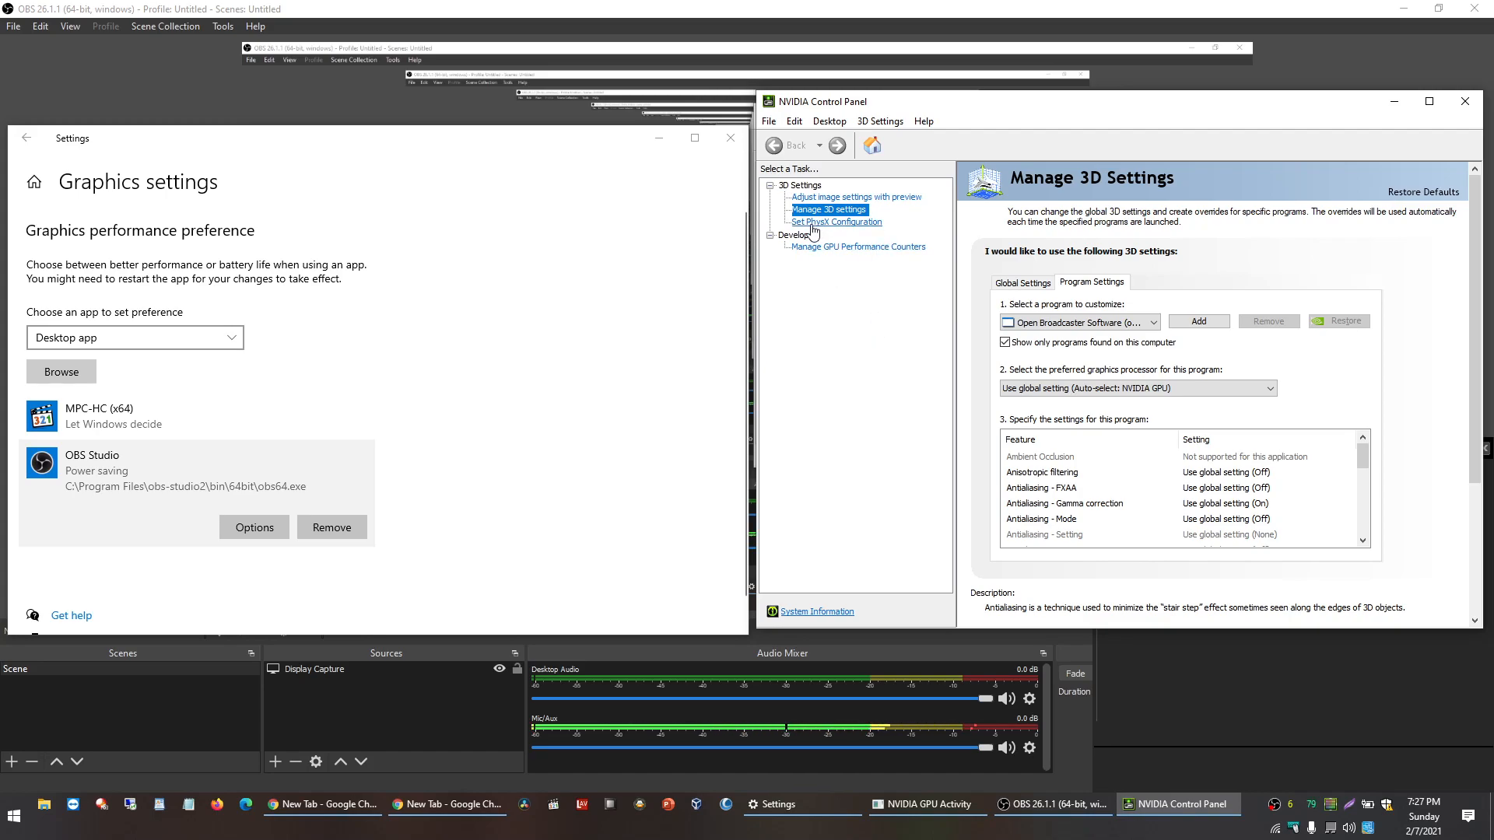
{"action": "mouse_move", "coordinate": [119, 504]}
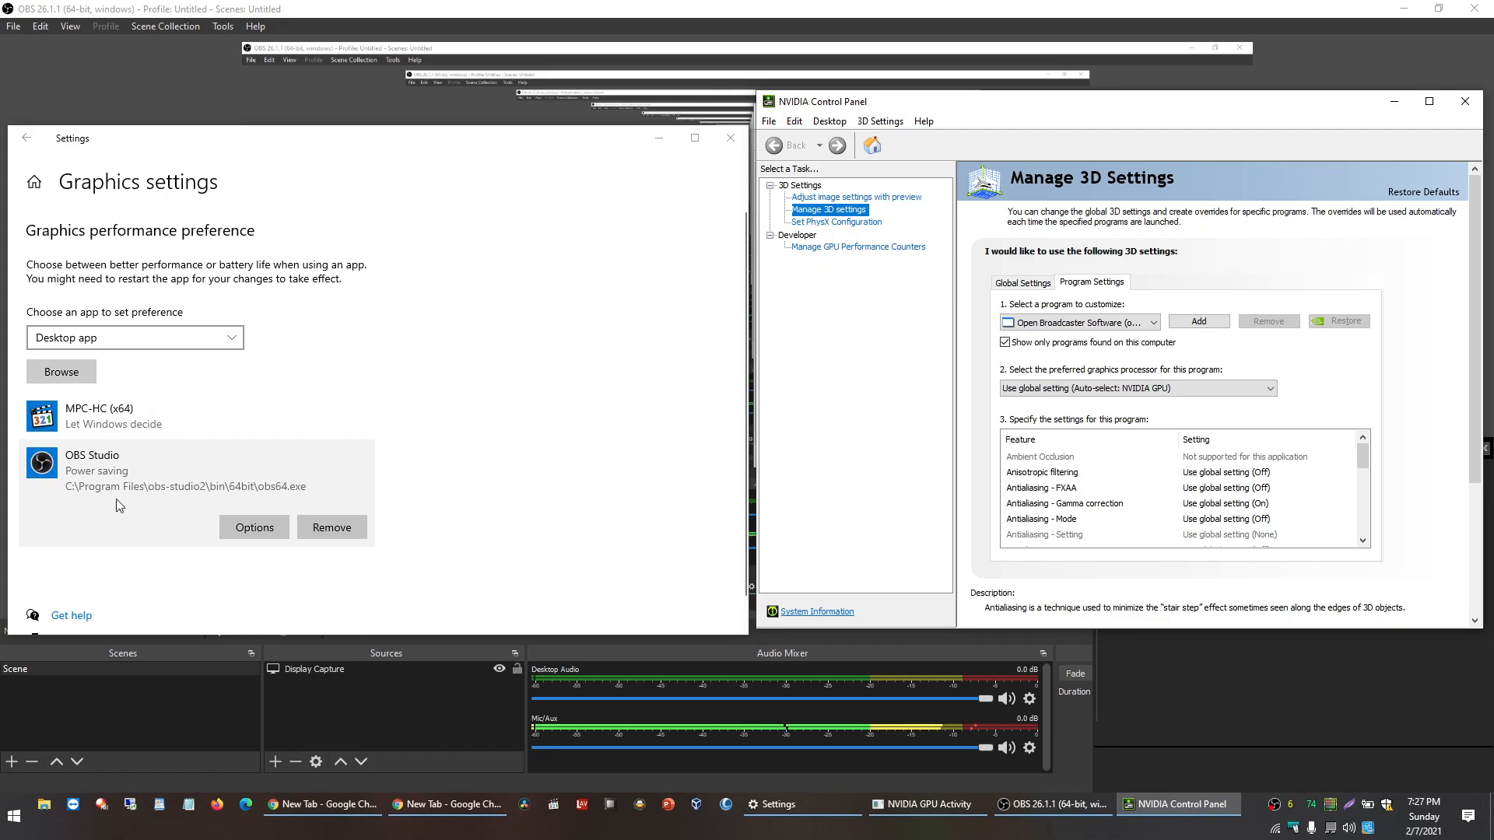
Reopen OBS Studio's graphics preference dialog to confirm Power saving is selected.
{"action": "left_click", "coordinate": [254, 527]}
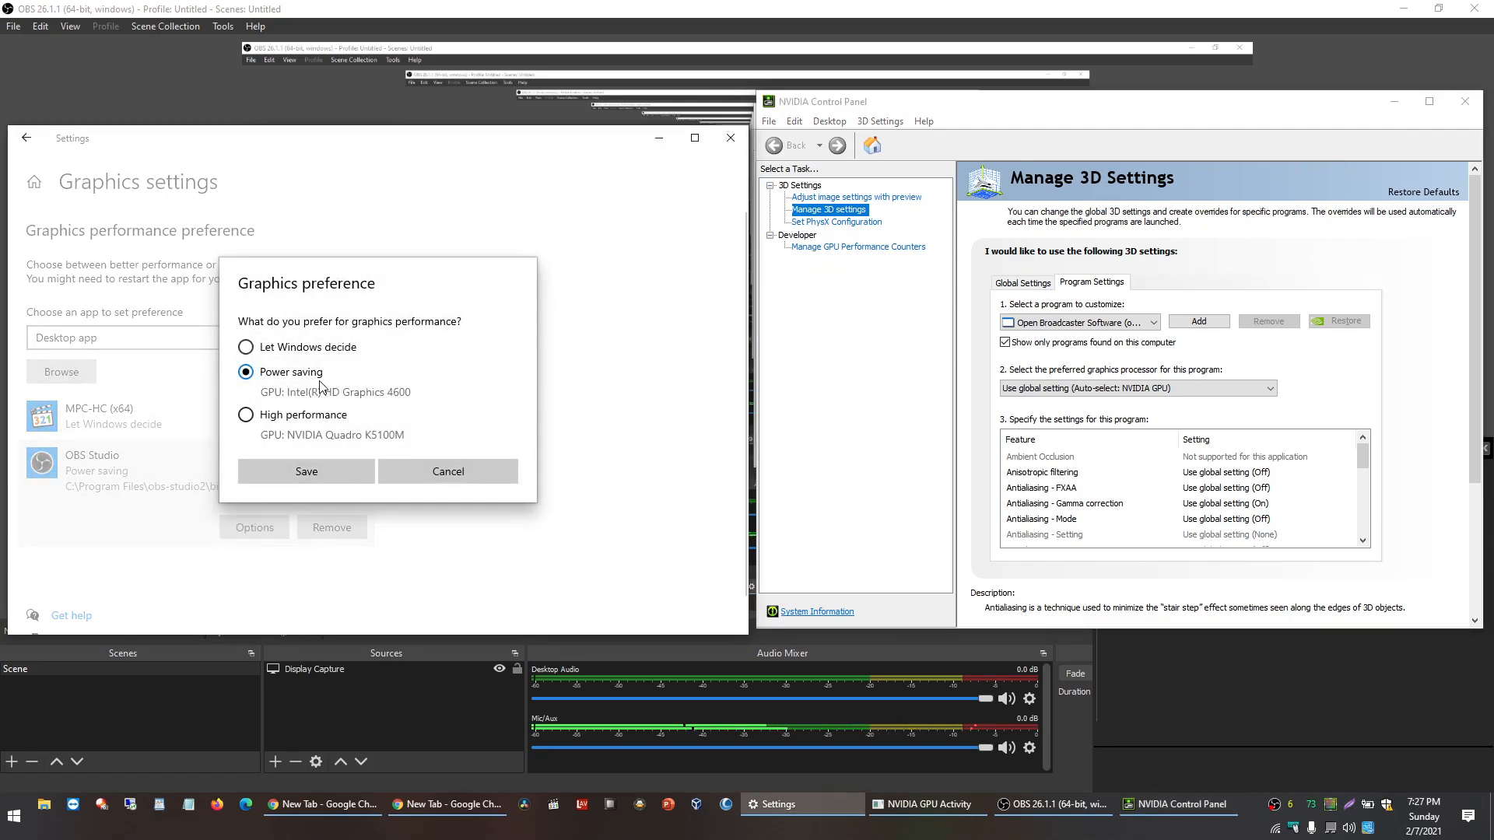
{"action": "mouse_move", "coordinate": [714, 12]}
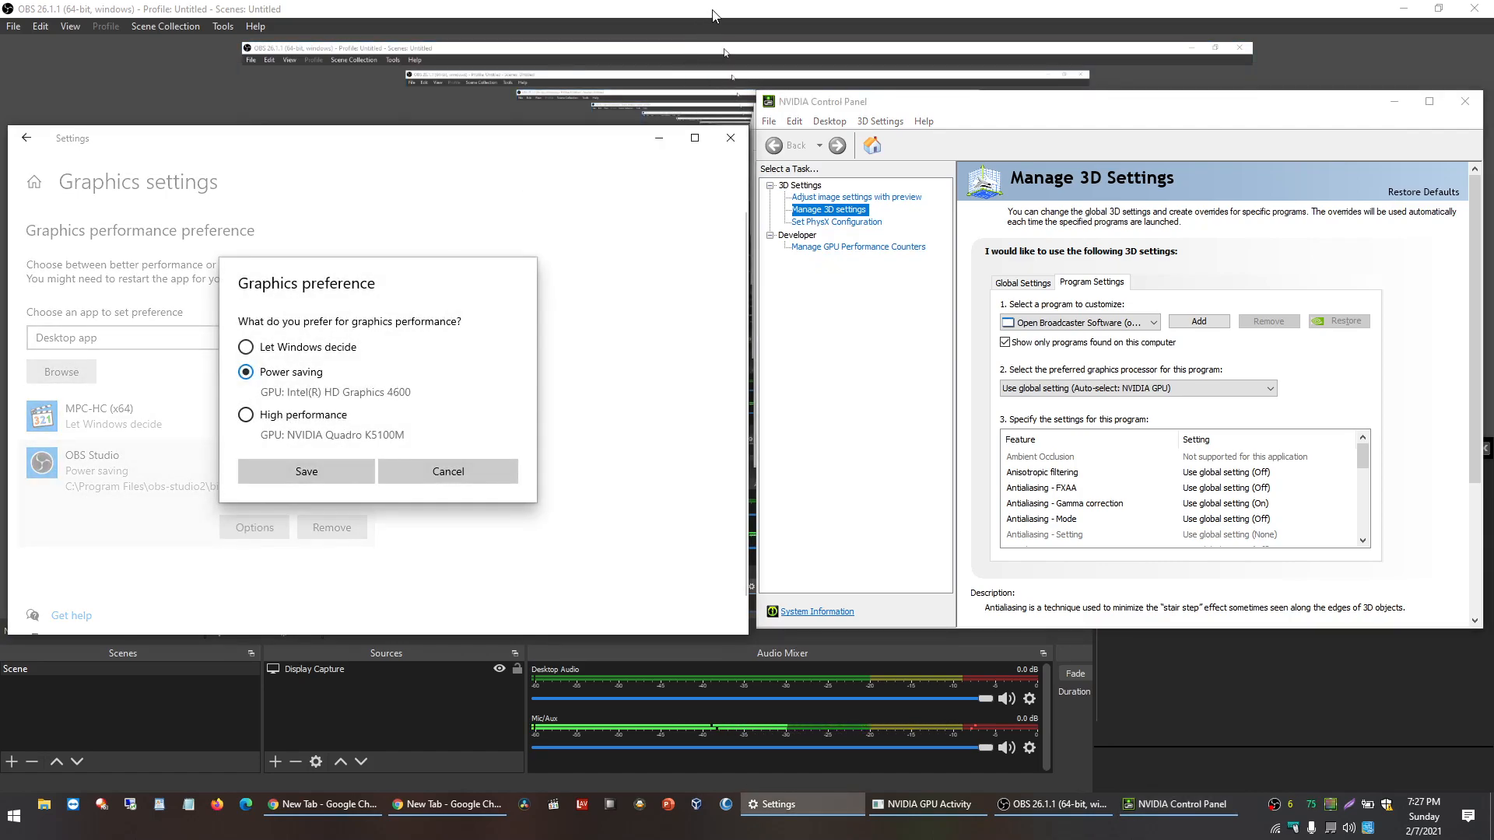